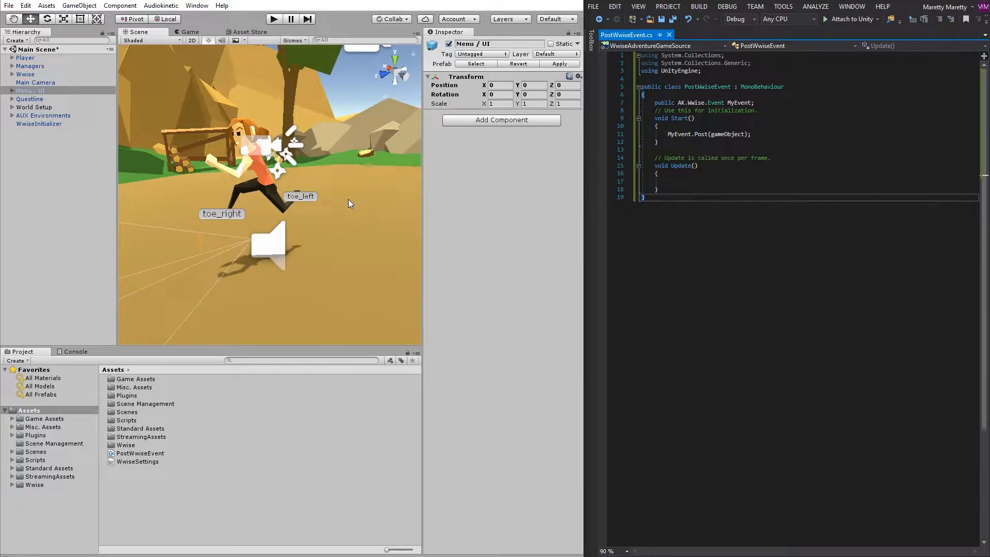
Step: Load the Certification 301 Lesson 4 'Posting Events from Animations' scene from the Audiokinetic menu
{"action": "left_click", "coordinate": [273, 19]}
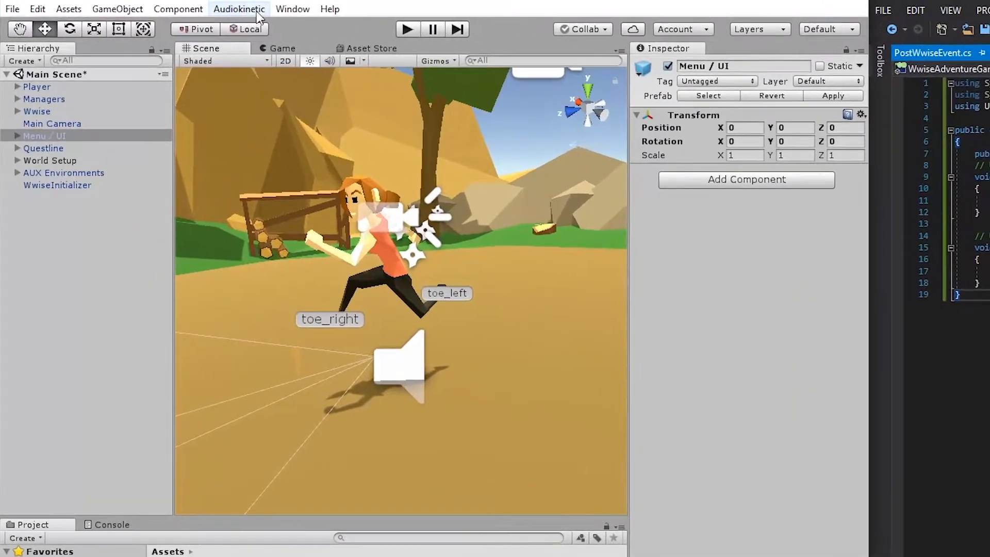
{"action": "left_click", "coordinate": [239, 9]}
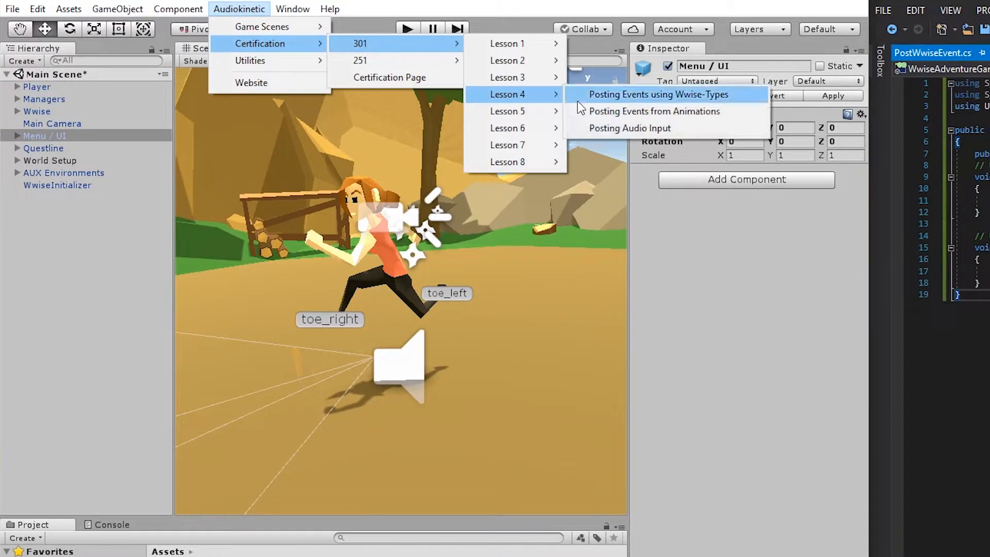
{"action": "left_click", "coordinate": [654, 111]}
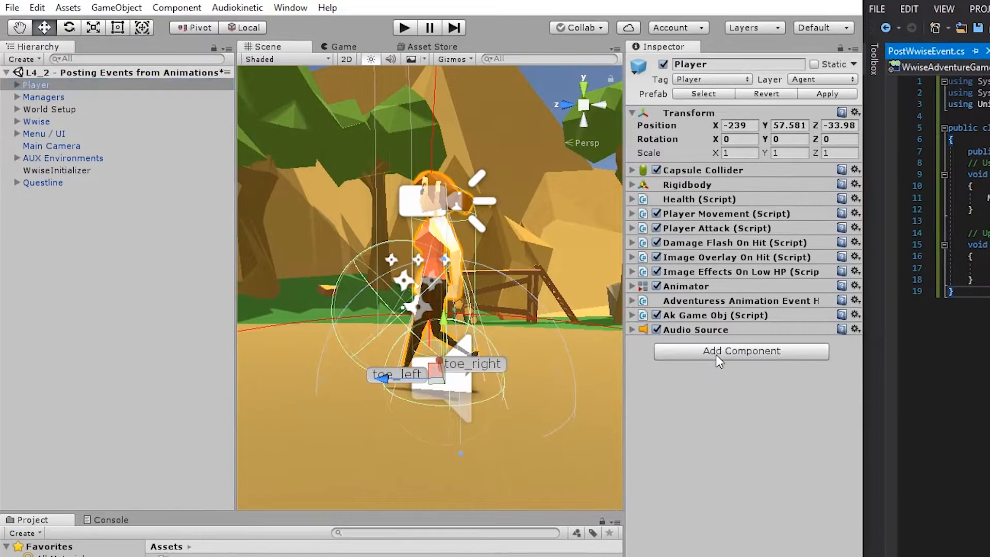
Step: Add the Post Wwise Event component to Player and open its PostWwiseEvent script
{"action": "type", "text": "postwwiseevent"}
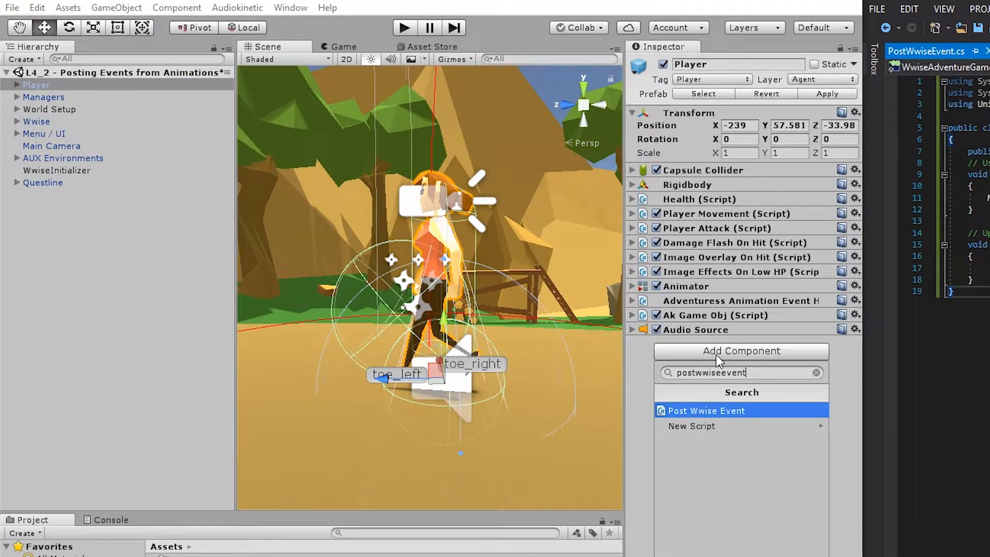
{"action": "left_click", "coordinate": [706, 410]}
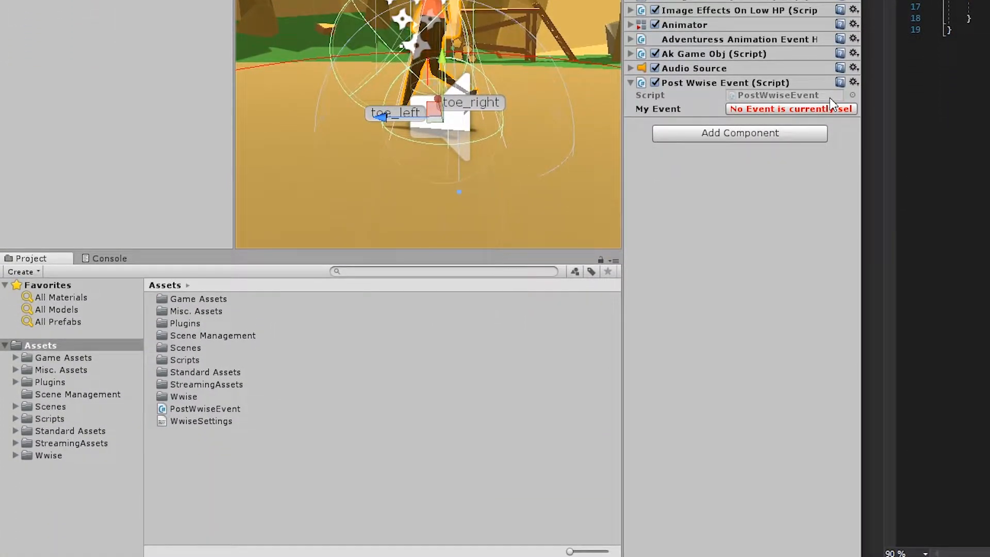
{"action": "left_click", "coordinate": [204, 408]}
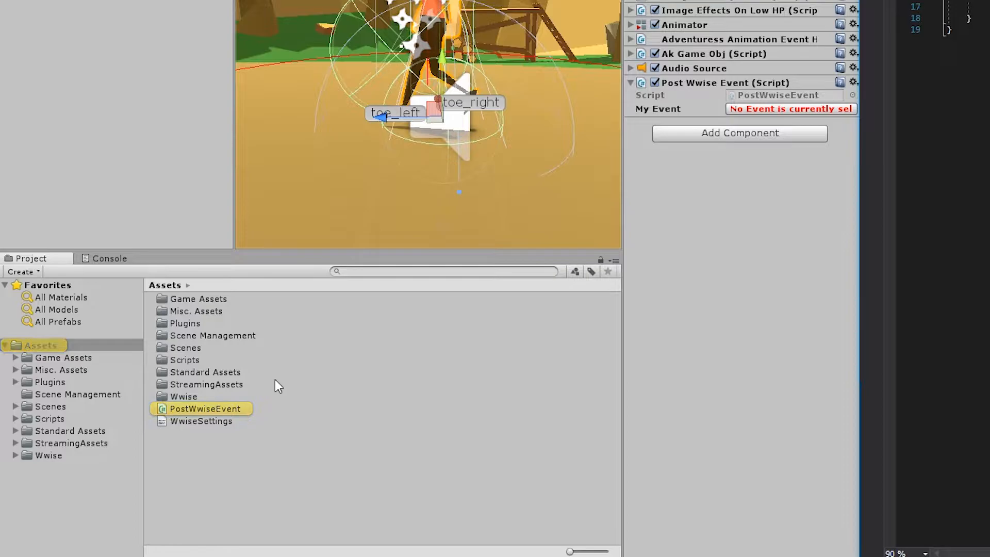
{"action": "left_click", "coordinate": [205, 408]}
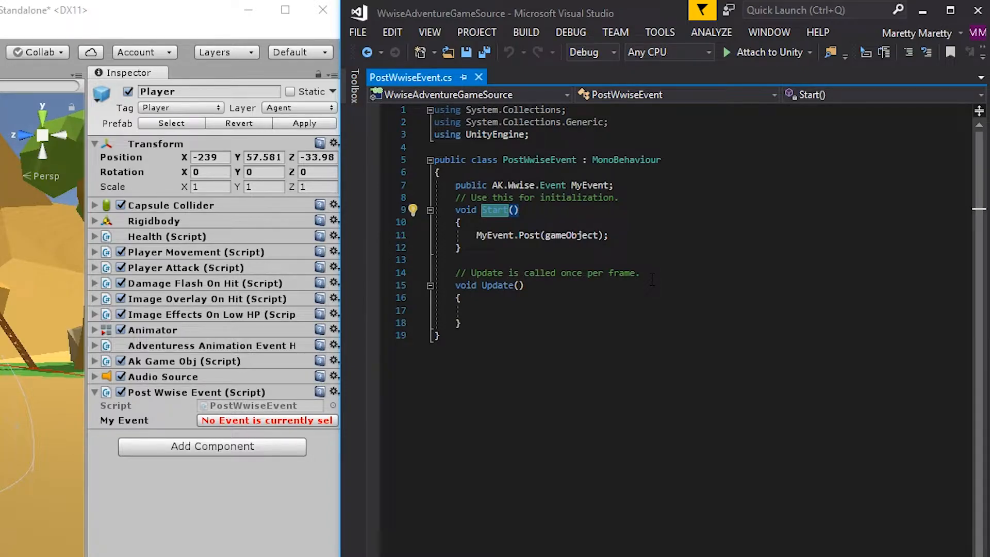
Step: Rename Start to PlayFootstepSound in PostWwiseEvent.cs and mark the method public
{"action": "type", "text": "PlayFootstepSound"}
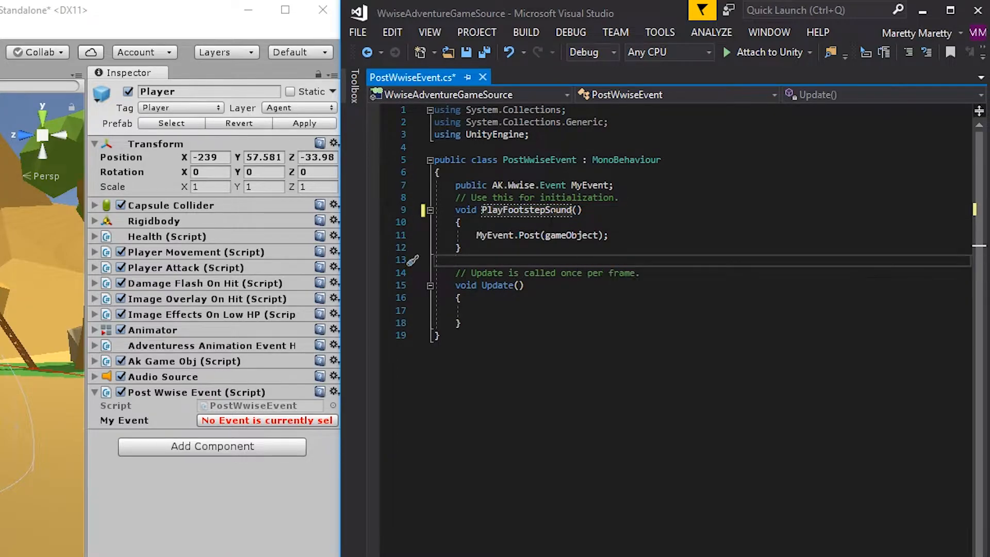
{"action": "double_click", "coordinate": [522, 210]}
{"action": "type", "text": "publ"}
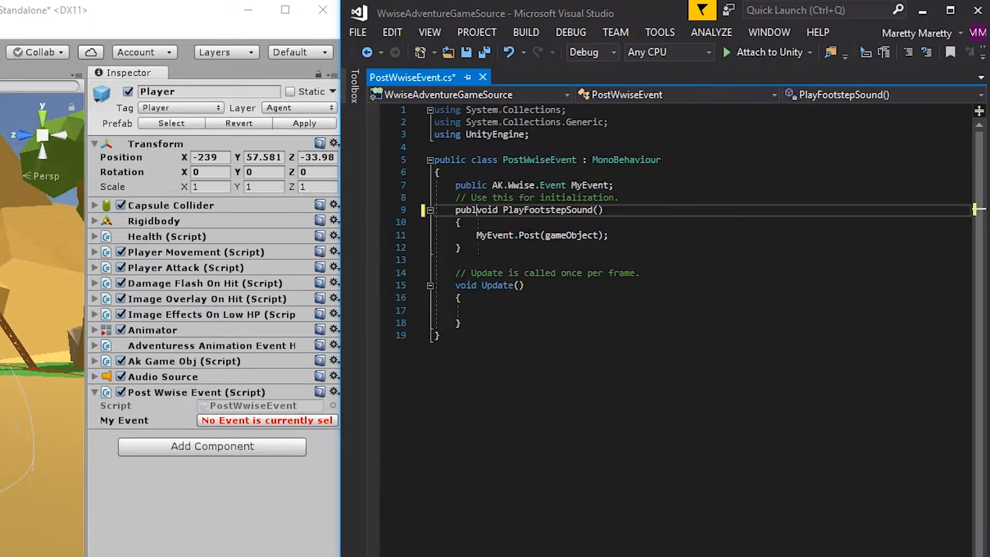
{"action": "left_click", "coordinate": [357, 32]}
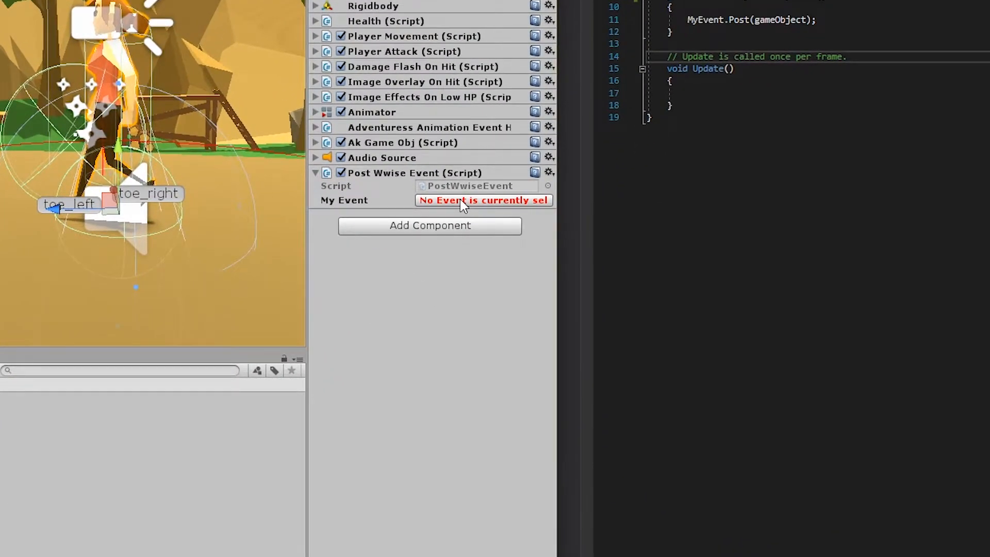
Step: Set My Event to Player_Footstep from Events > Player in the Wwise picker
{"action": "left_click", "coordinate": [483, 200]}
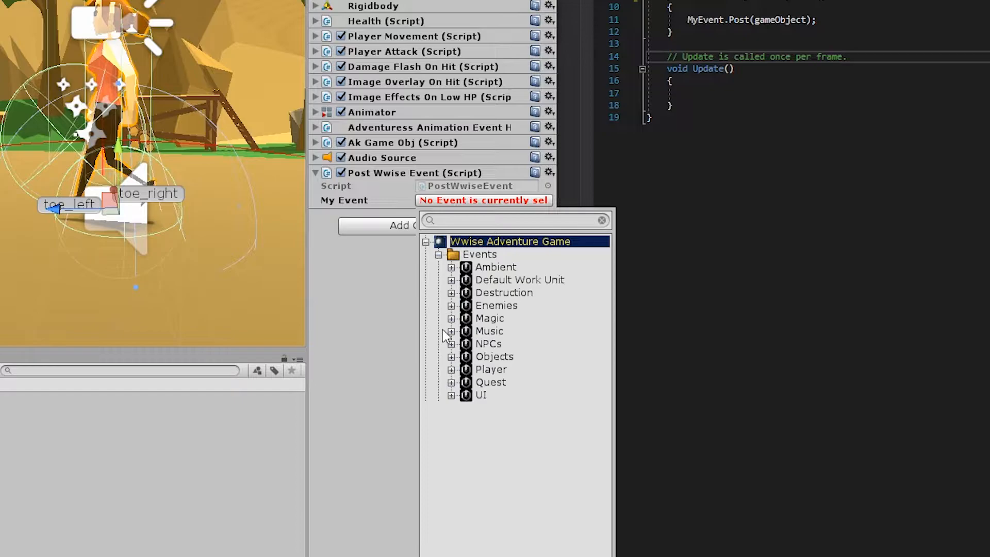
{"action": "left_click", "coordinate": [452, 369]}
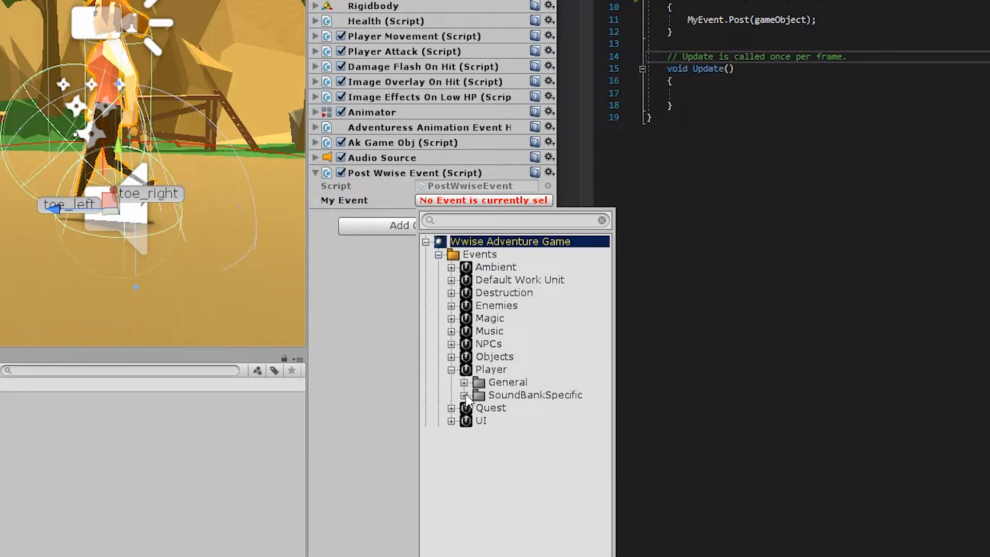
{"action": "left_click", "coordinate": [465, 394]}
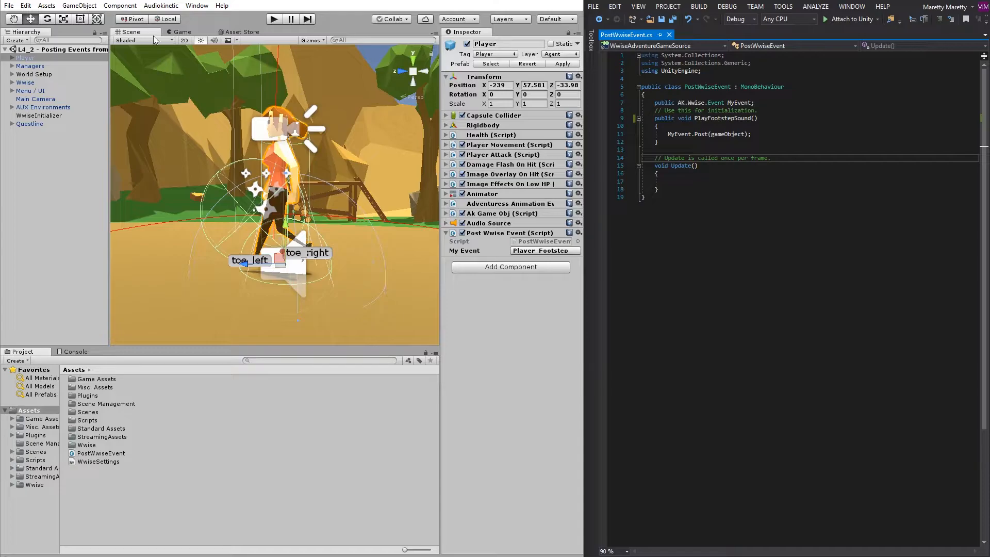
Step: Load Player_Sprint in the Animation window and scrub to a footfall frame
{"action": "left_click", "coordinate": [197, 6]}
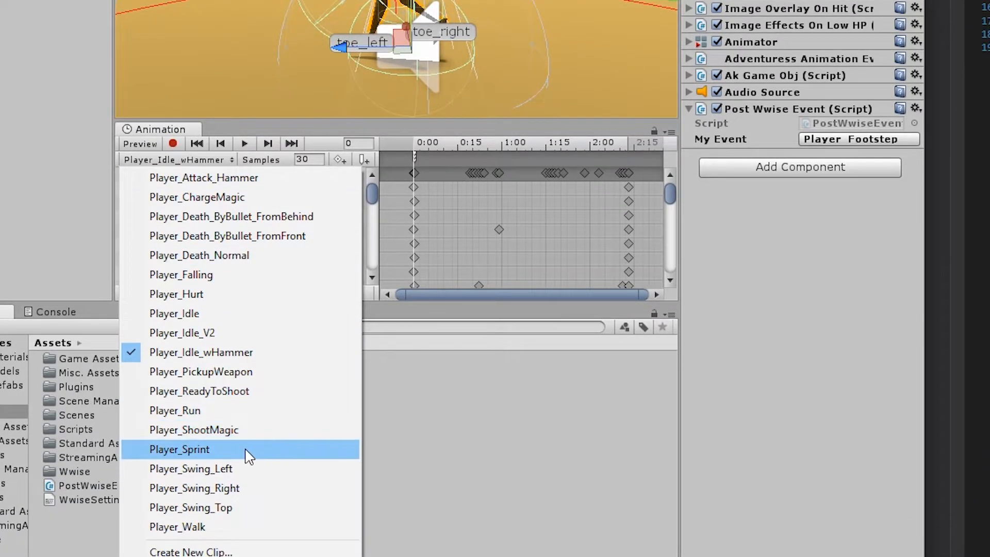
{"action": "left_click", "coordinate": [180, 449]}
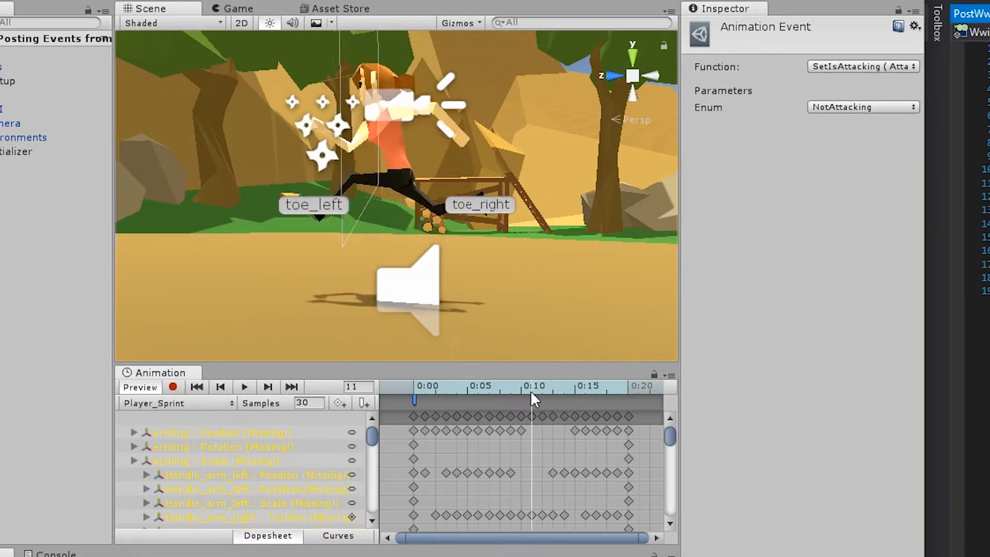
{"action": "left_click", "coordinate": [476, 388]}
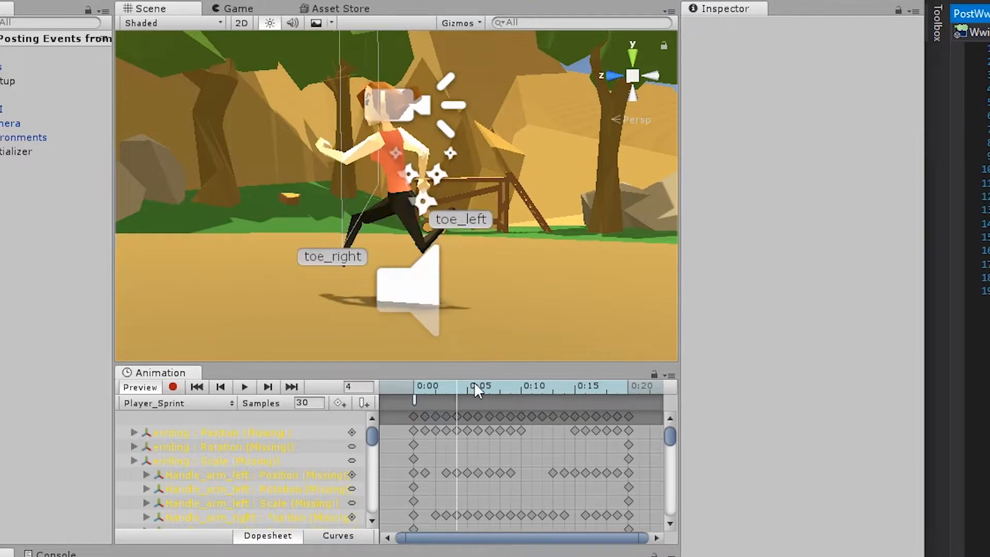
{"action": "left_click", "coordinate": [268, 387]}
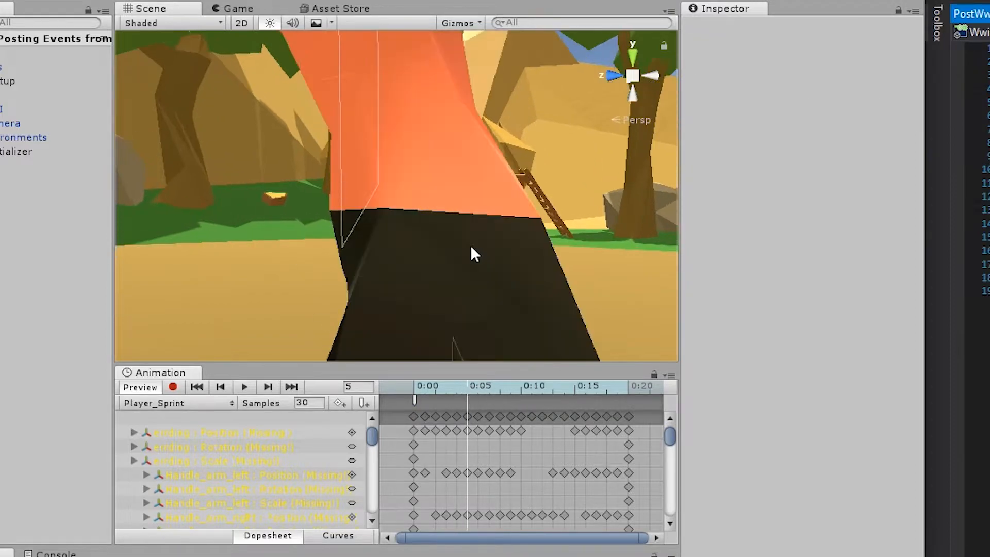
{"action": "left_click", "coordinate": [458, 23]}
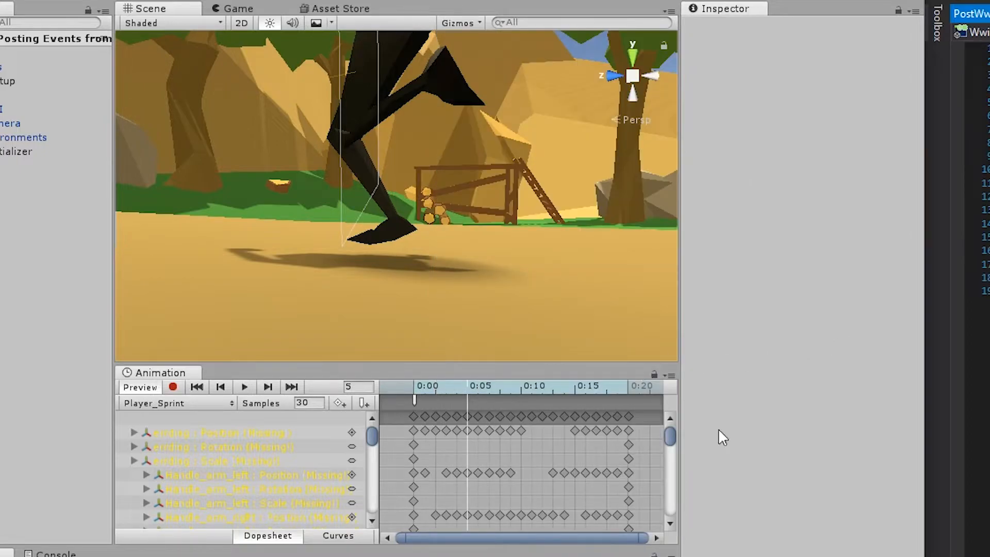
{"action": "mouse_move", "coordinate": [367, 403]}
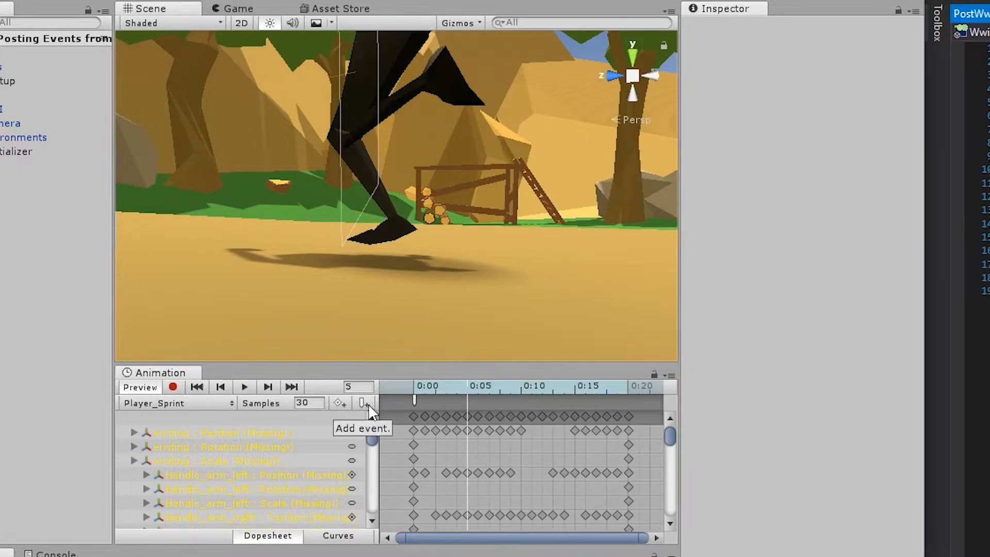
Step: Add an animation event at the footfall frame calling PlayFootstepSound()
{"action": "left_click", "coordinate": [364, 403]}
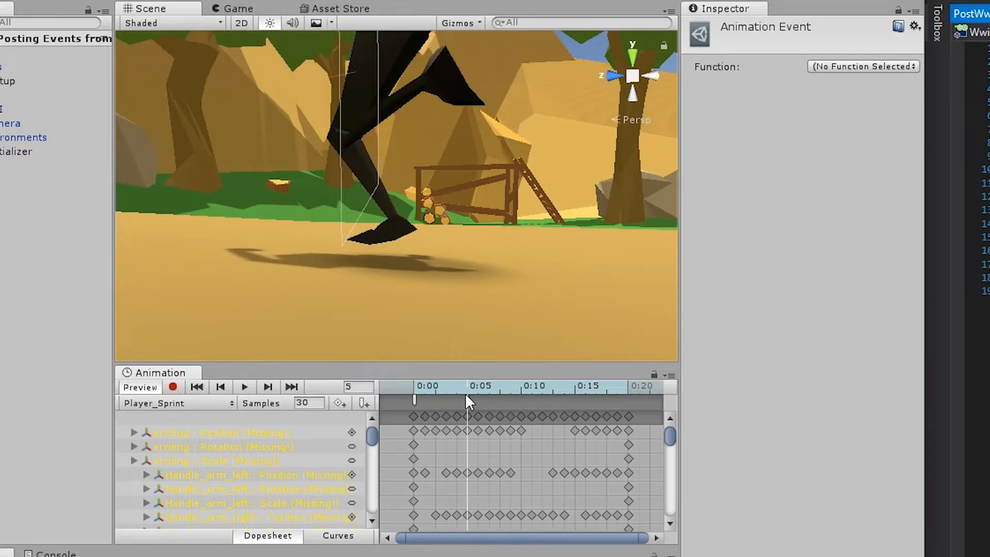
{"action": "left_click", "coordinate": [466, 401]}
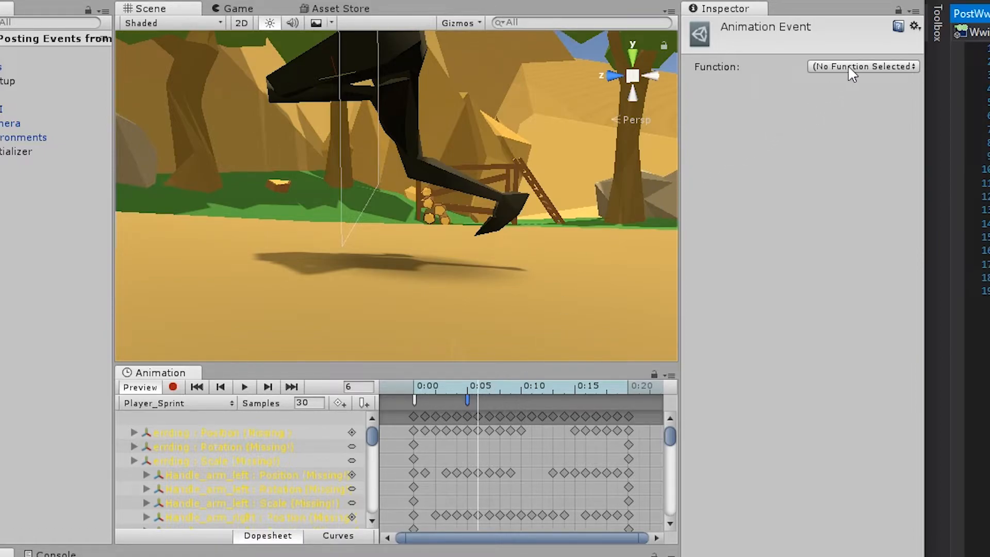
{"action": "left_click", "coordinate": [862, 66]}
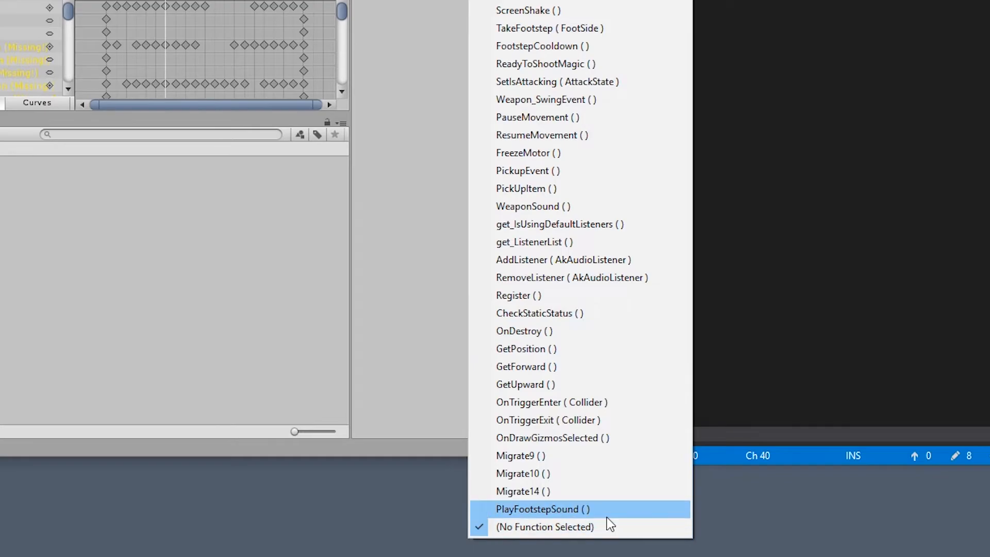
{"action": "left_click", "coordinate": [537, 508]}
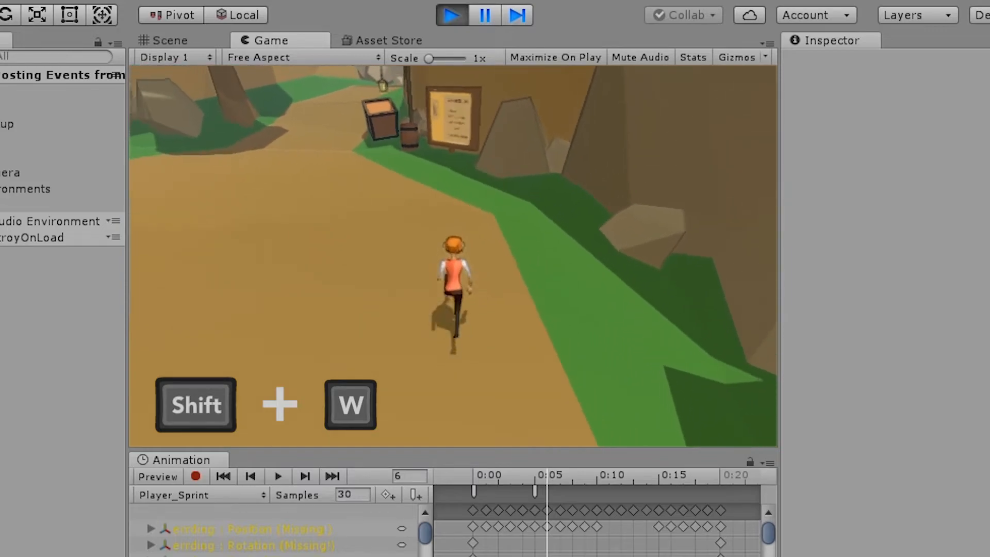
{"action": "left_click", "coordinate": [172, 33]}
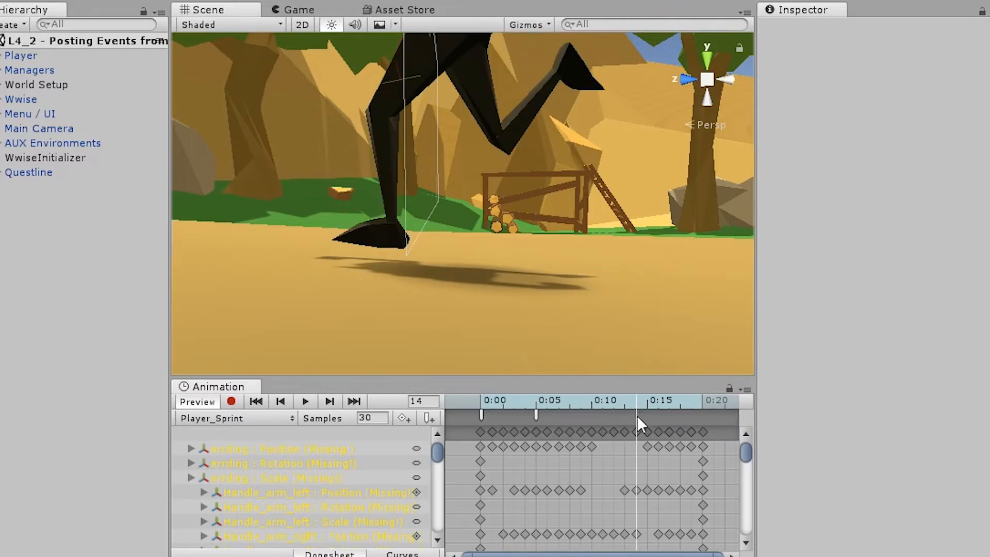
Step: Add a frame-14 animation event via right-click and set its function to PlayFootstepSound()
{"action": "right_click", "coordinate": [639, 422]}
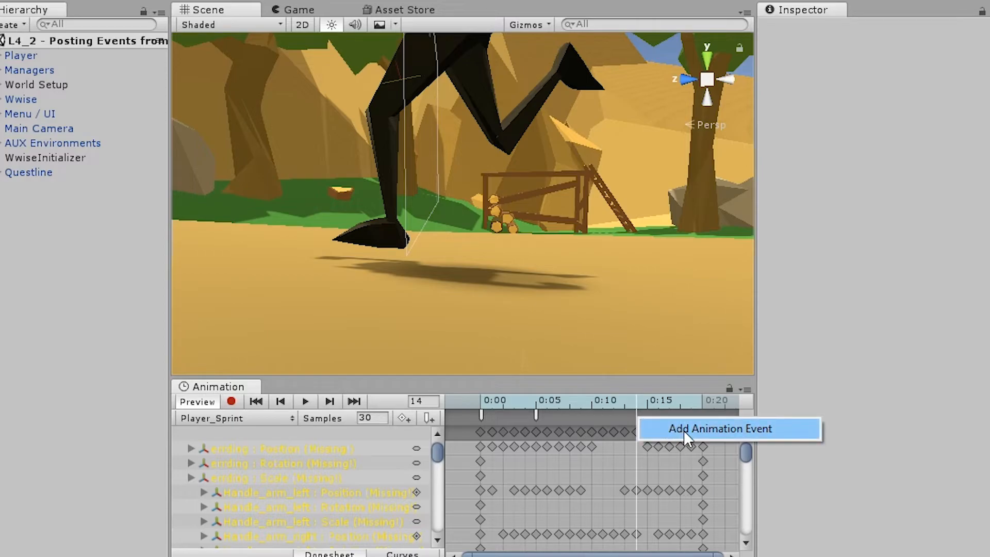
{"action": "left_click", "coordinate": [719, 429]}
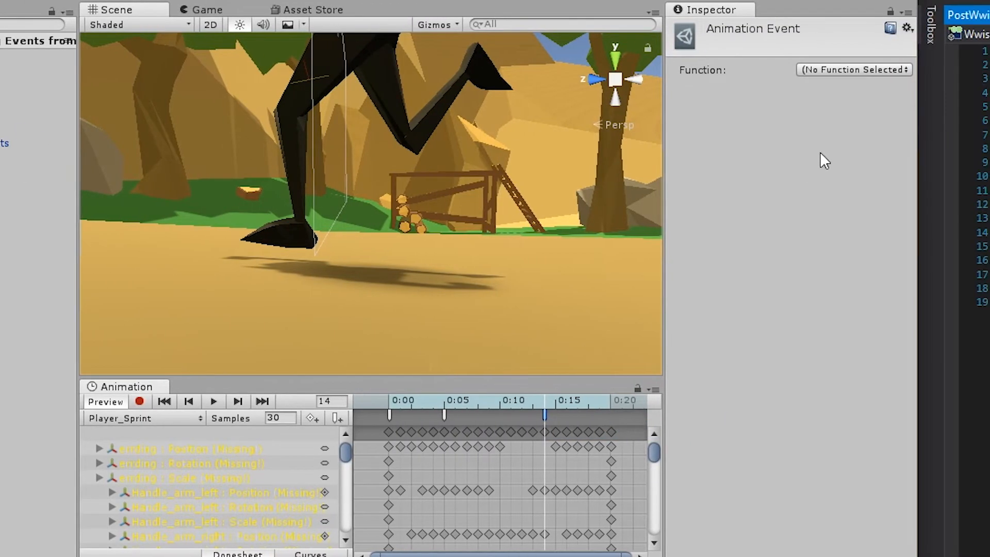
{"action": "left_click", "coordinate": [853, 70]}
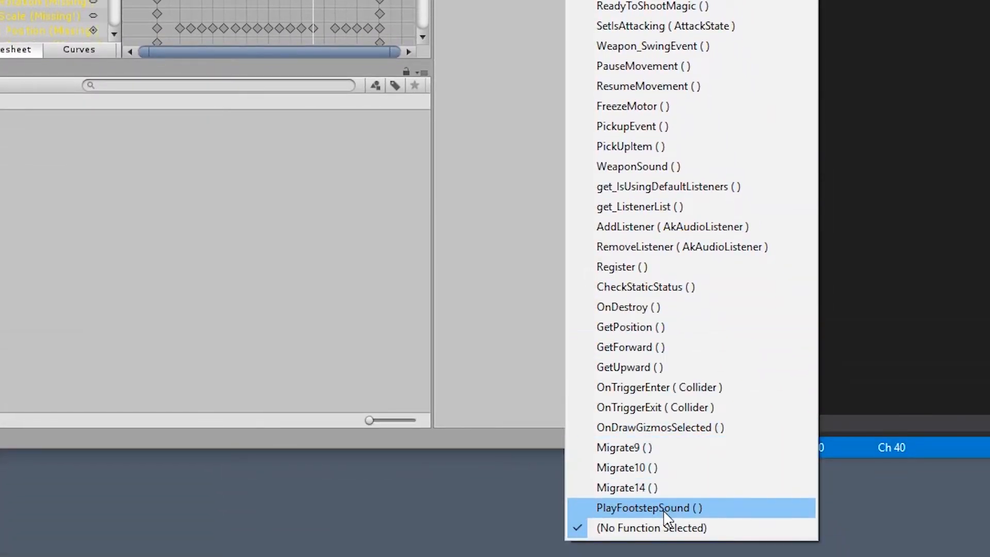
{"action": "left_click", "coordinate": [643, 507]}
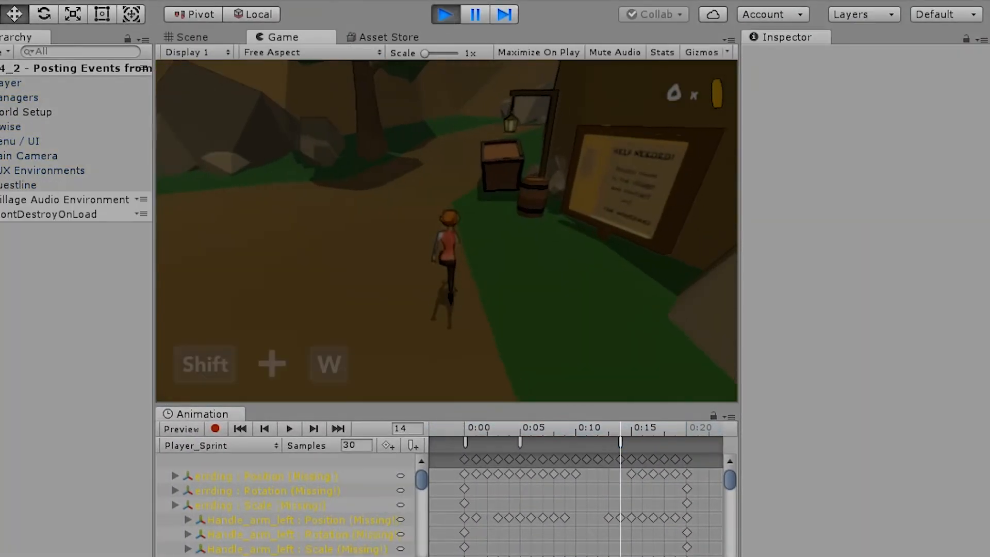
Step: Sprint forward with W to hear both footsteps, then stop play mode
{"action": "key", "text": "W"}
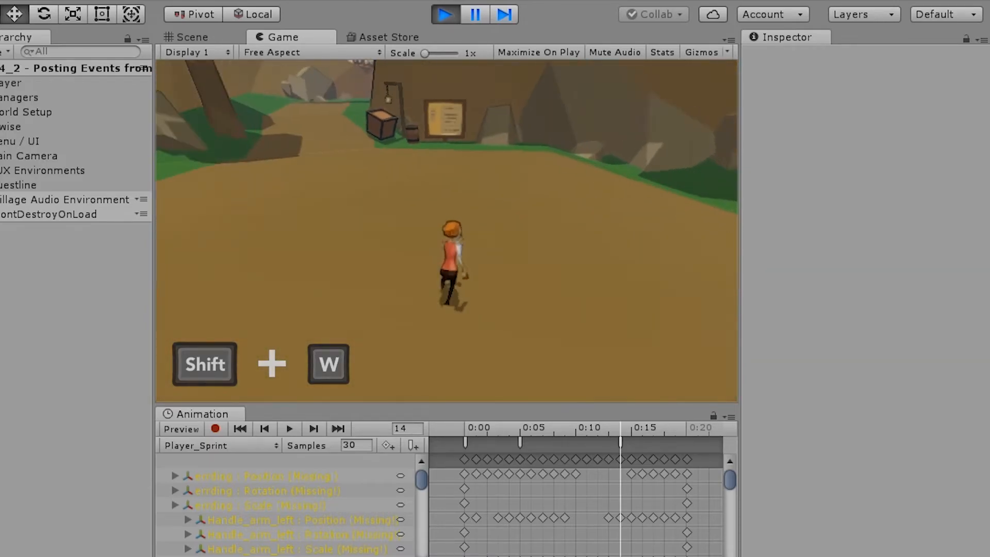
{"action": "left_click", "coordinate": [187, 36]}
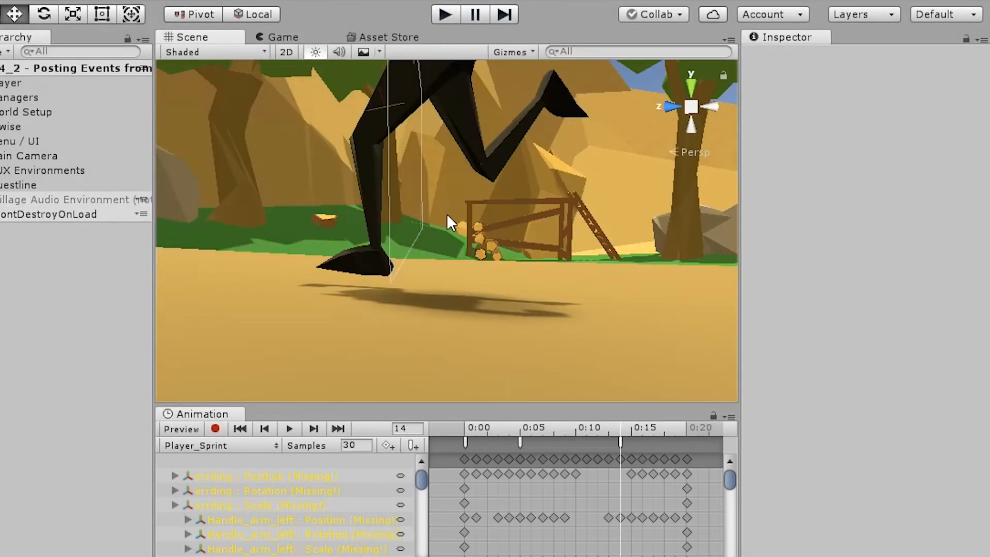